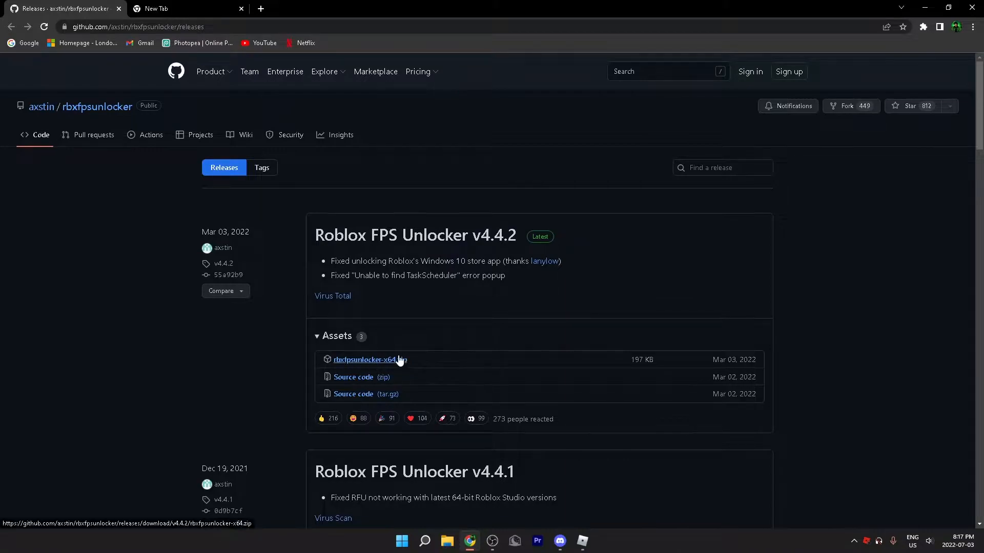
pyautogui.moveTo(379, 364)
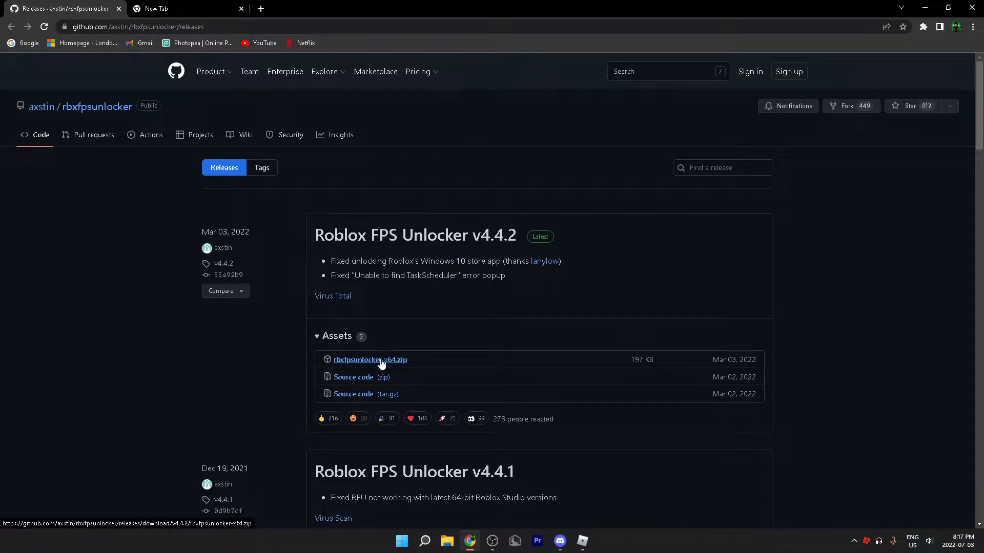
pyautogui.moveTo(381, 295)
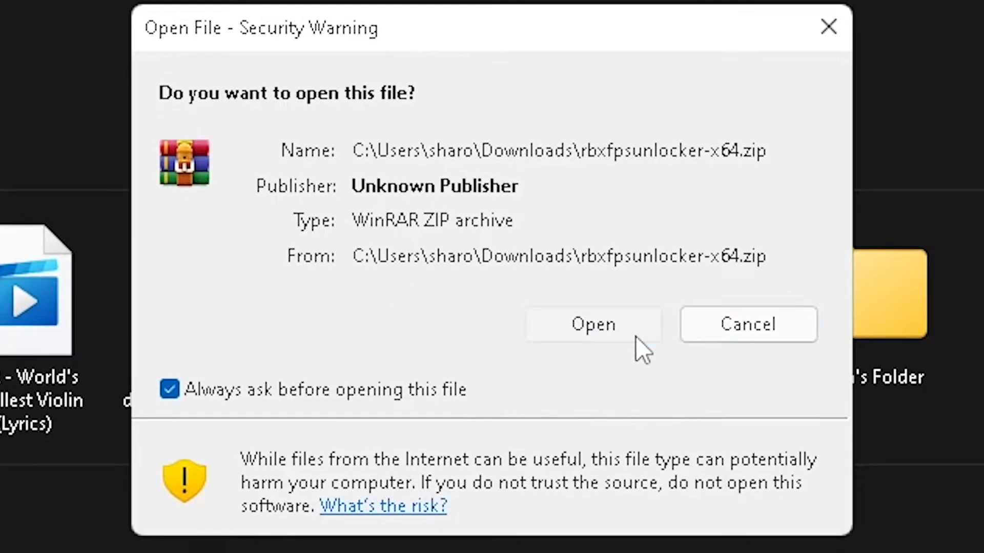
# Step: Open the downloaded rbxfpsunlocker-x64.zip archive so the unlocker application is listed
pyautogui.click(592, 325)
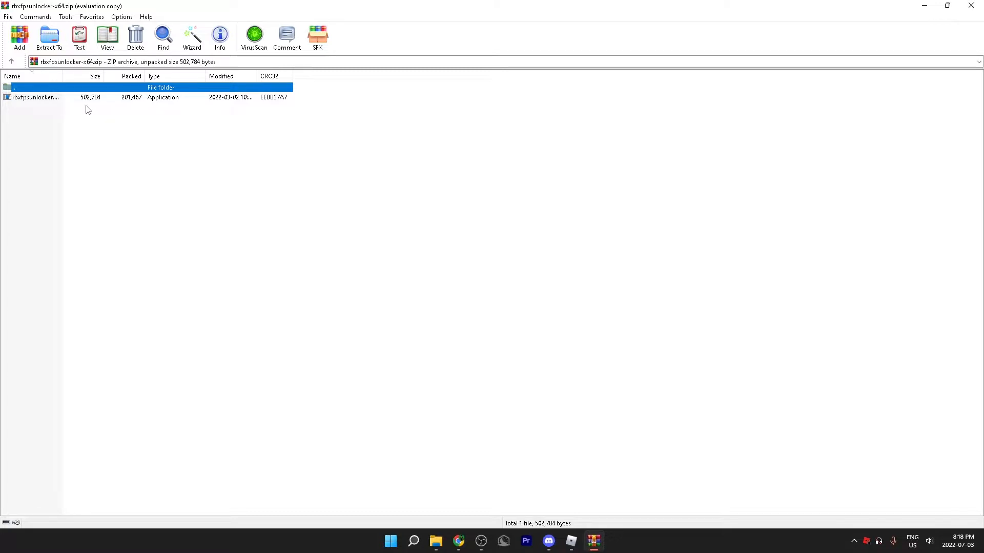
pyautogui.moveTo(99, 102)
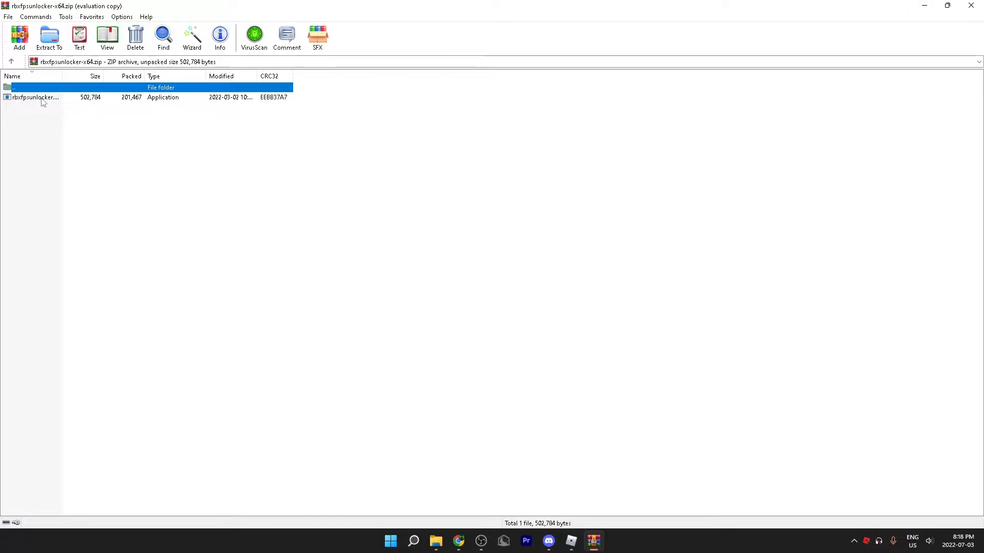
pyautogui.moveTo(443, 169)
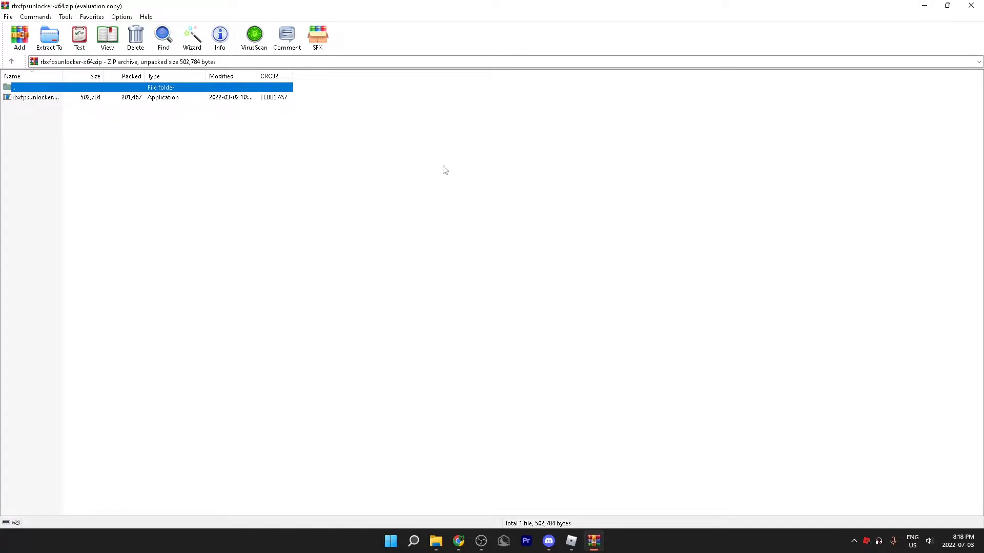
pyautogui.moveTo(872, 490)
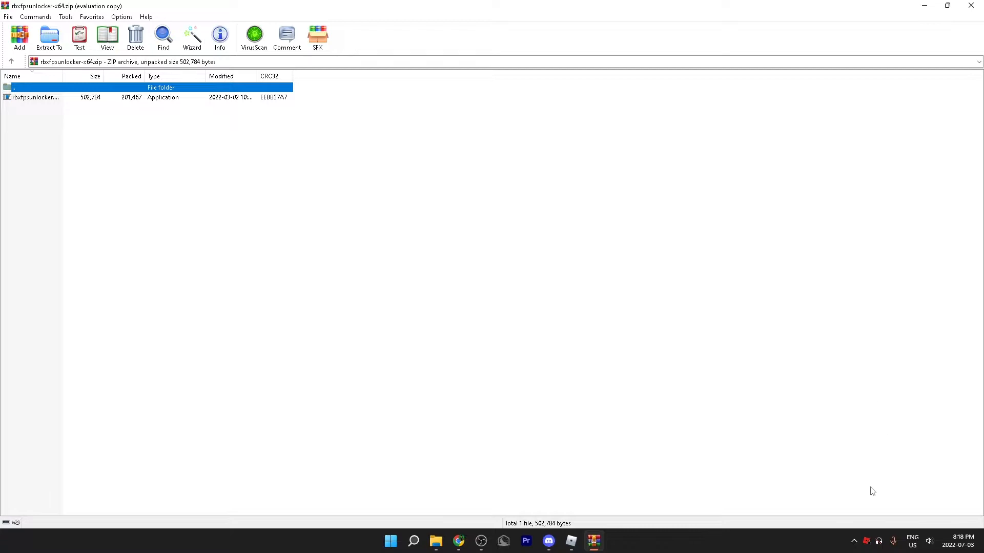
pyautogui.moveTo(867, 541)
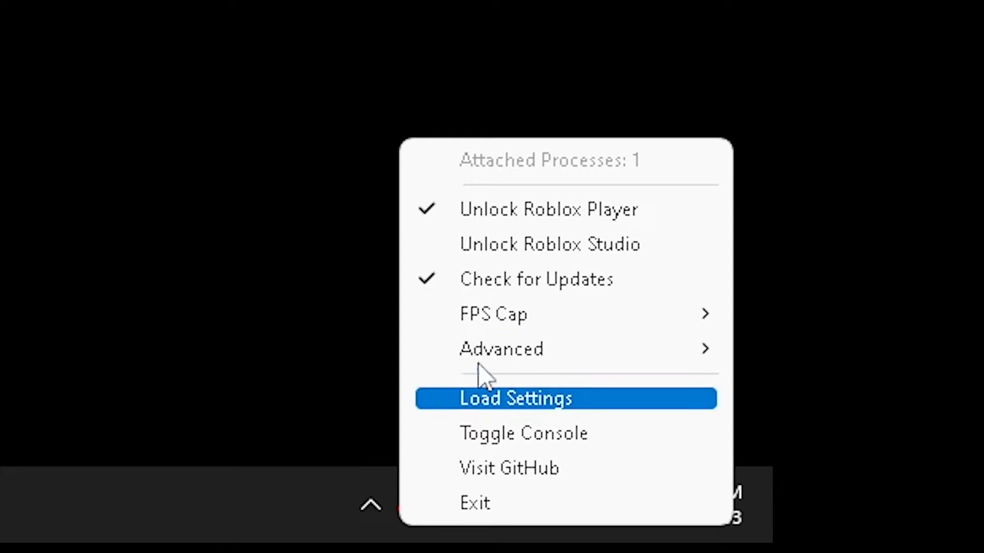
pyautogui.moveTo(715, 245)
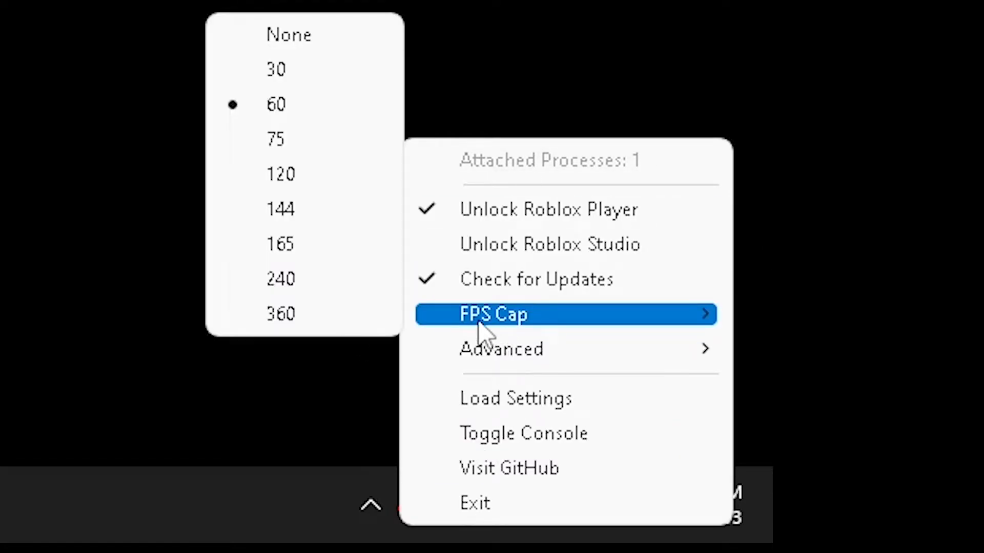
pyautogui.moveTo(304, 90)
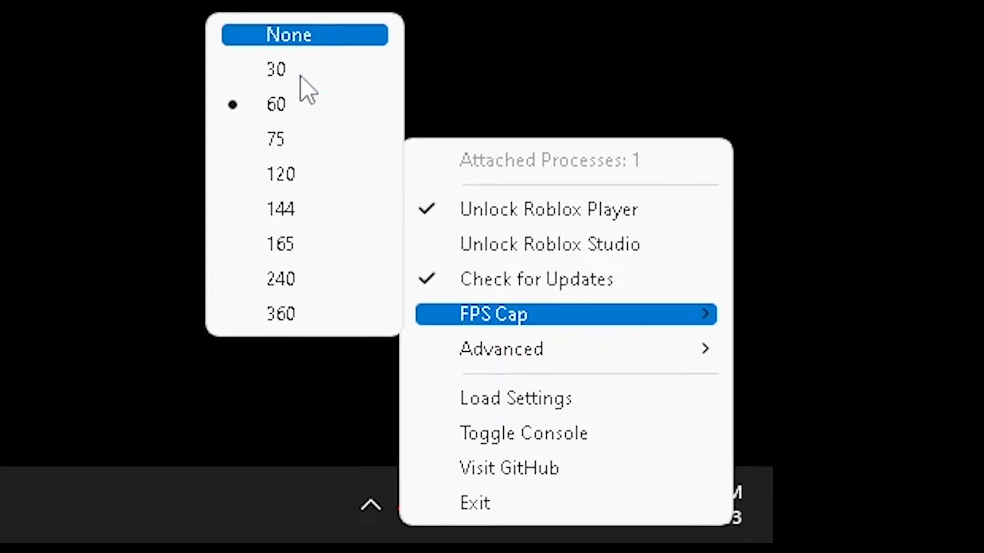
pyautogui.moveTo(314, 116)
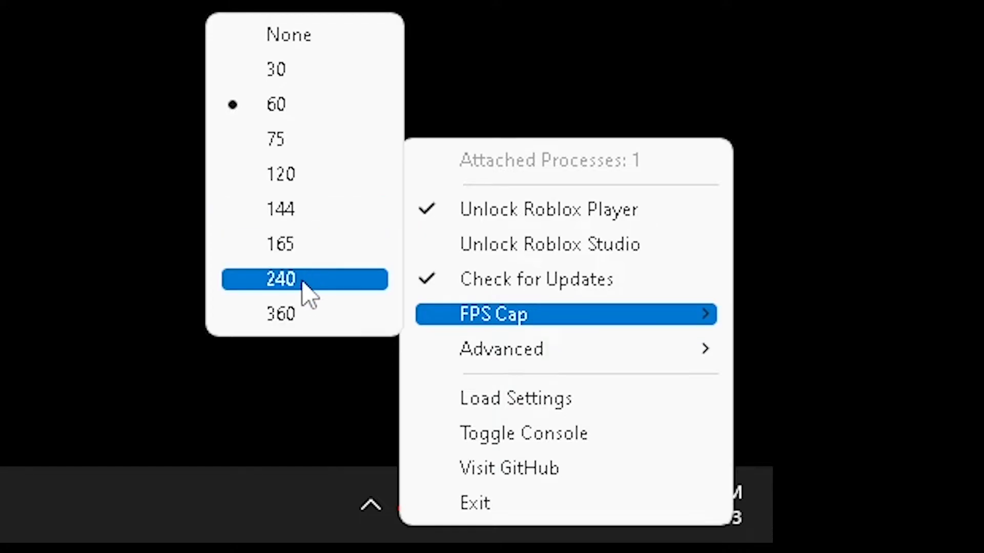
pyautogui.moveTo(304, 314)
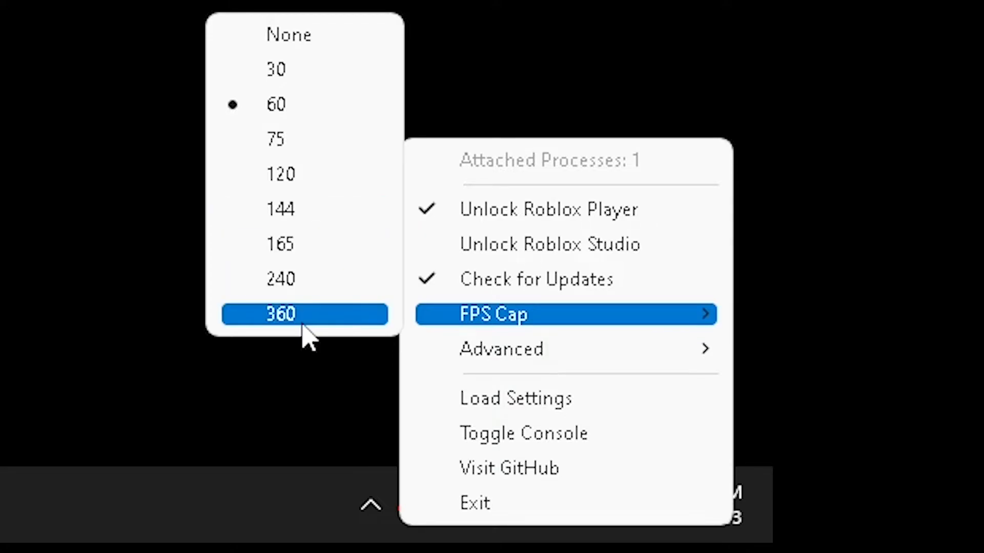
pyautogui.moveTo(304, 175)
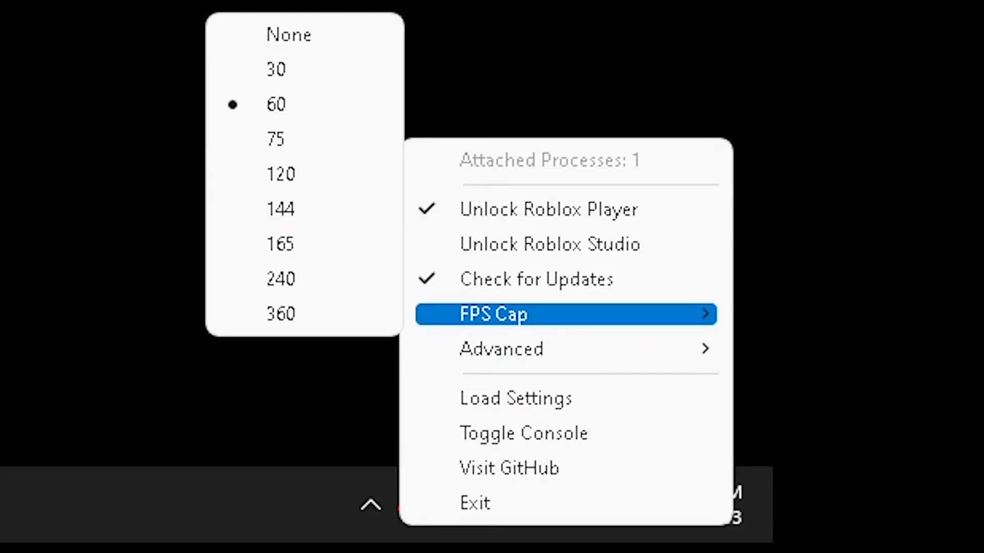
pyautogui.moveTo(304, 174)
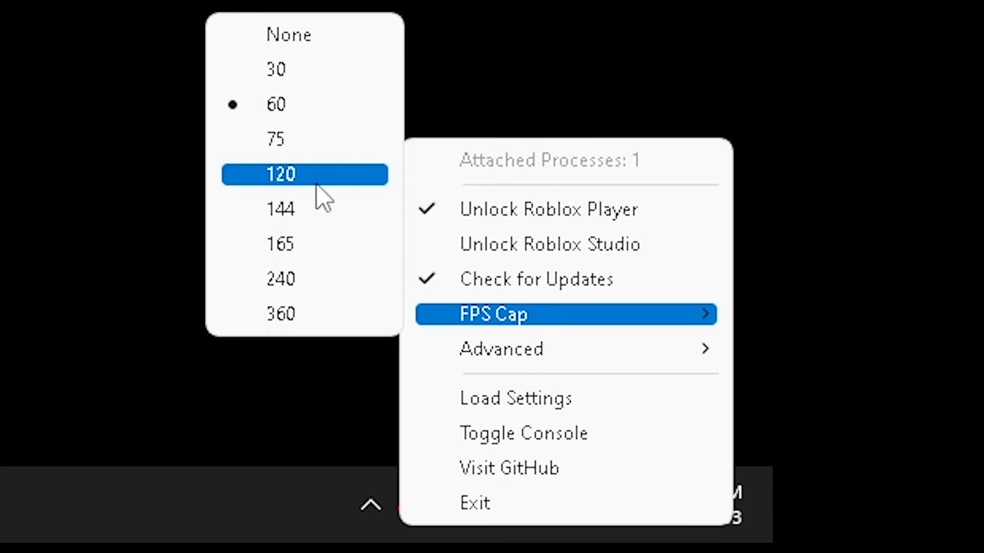
pyautogui.moveTo(304, 139)
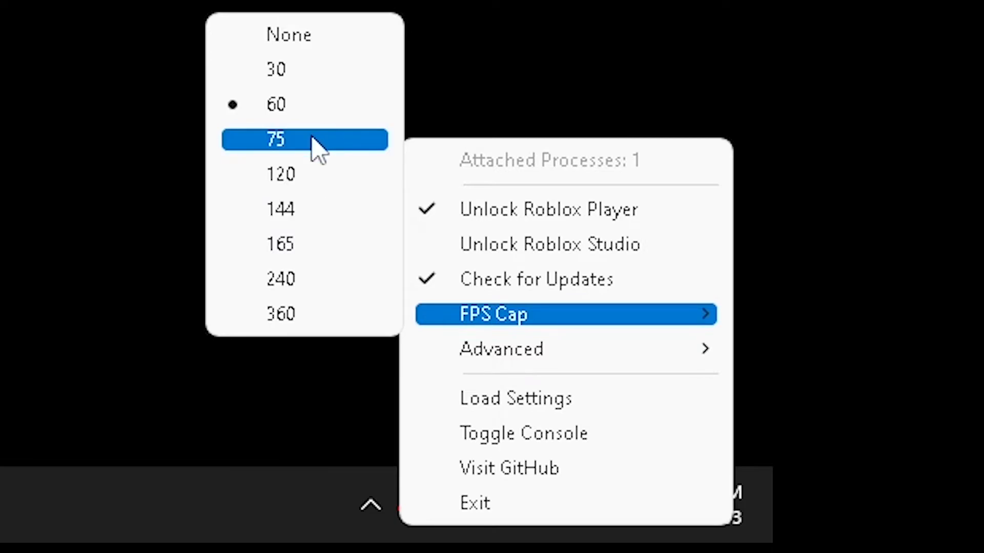
pyautogui.moveTo(318, 158)
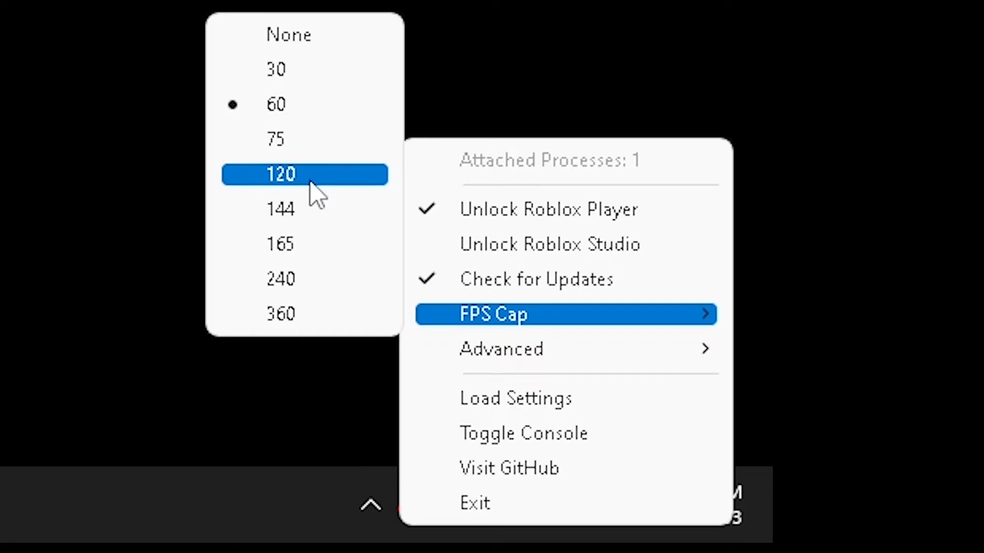
# Step: Set the FPS Cap to 120 from the unlocker's tray menu
pyautogui.click(303, 174)
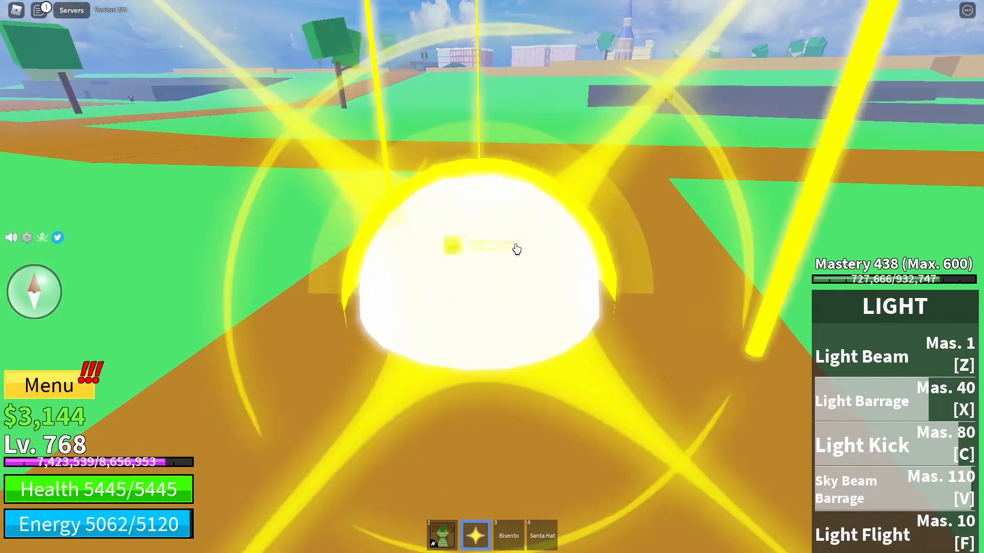
# Step: Swap between the Dragon Breath and Light abilities in-game to check the smoother frame rate
pyautogui.click(441, 535)
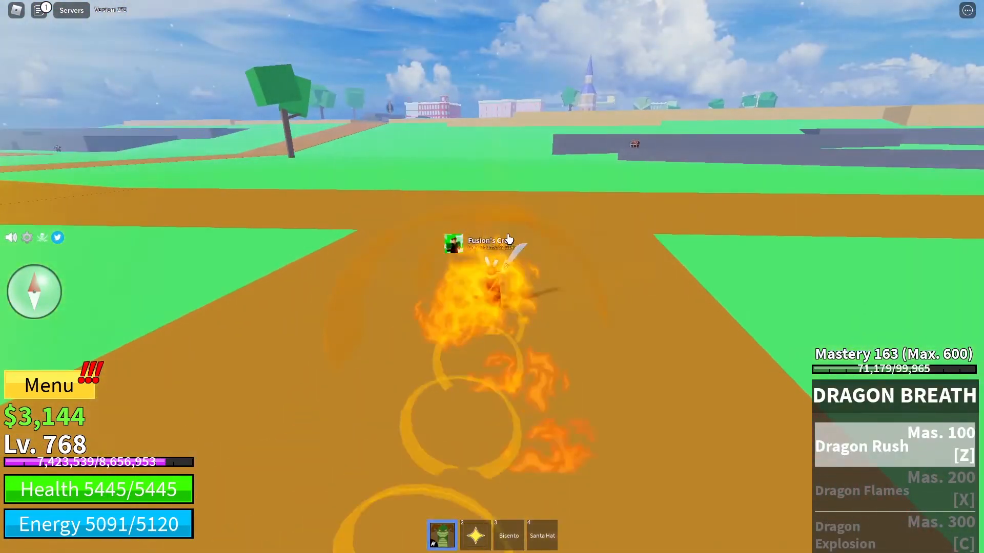
pyautogui.click(474, 534)
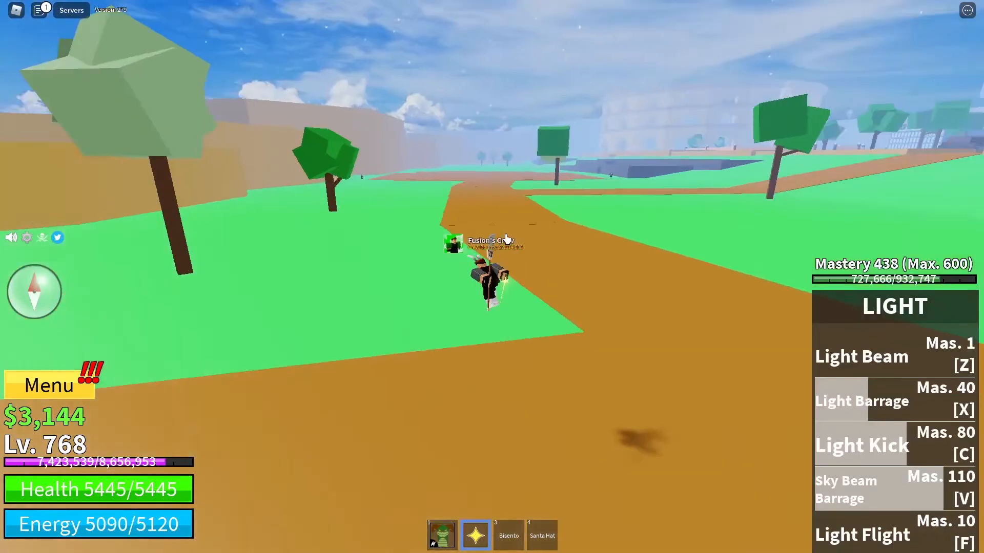